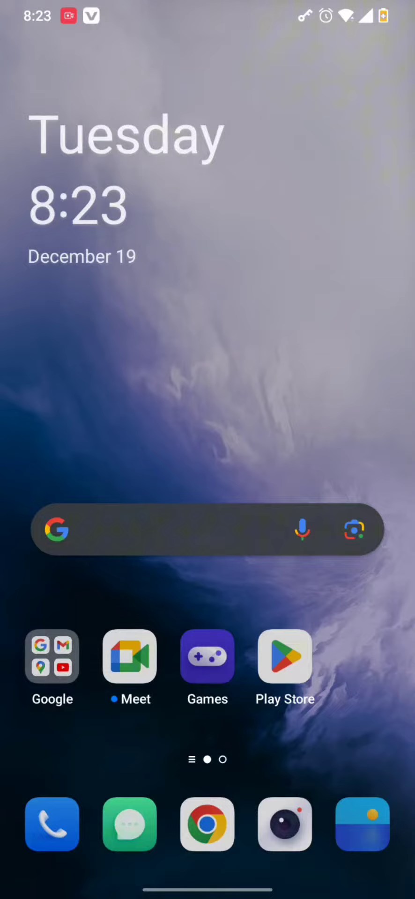
- Swipe to the Social folder and launch CapCut with its 15-second clip
scroll(left, 3)
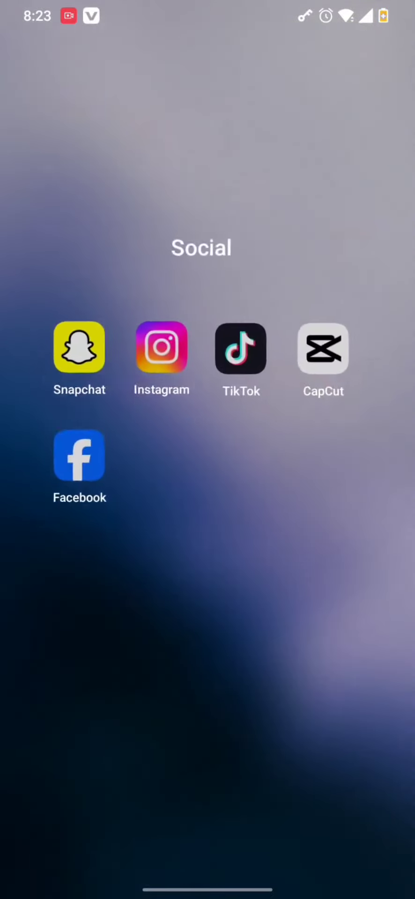
click(323, 348)
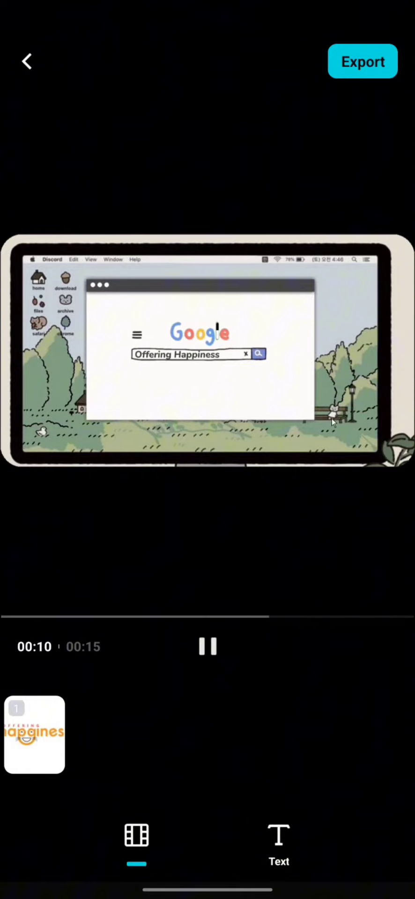
- Raise the export resolution from 1080P to 2K/4K and confirm
click(361, 62)
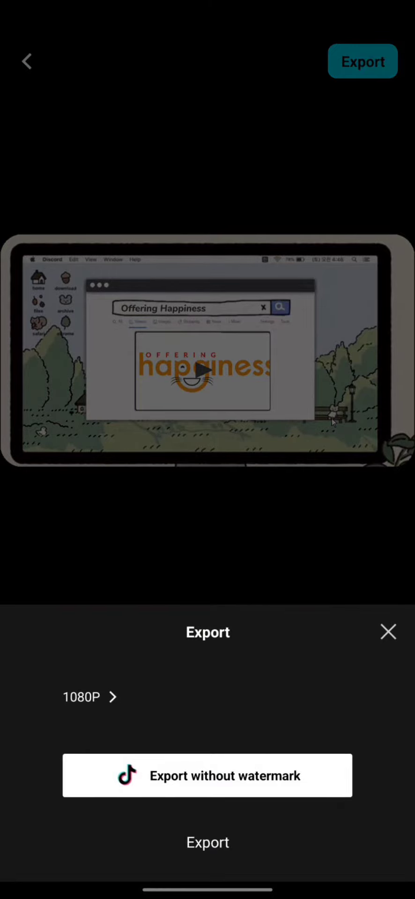
click(89, 697)
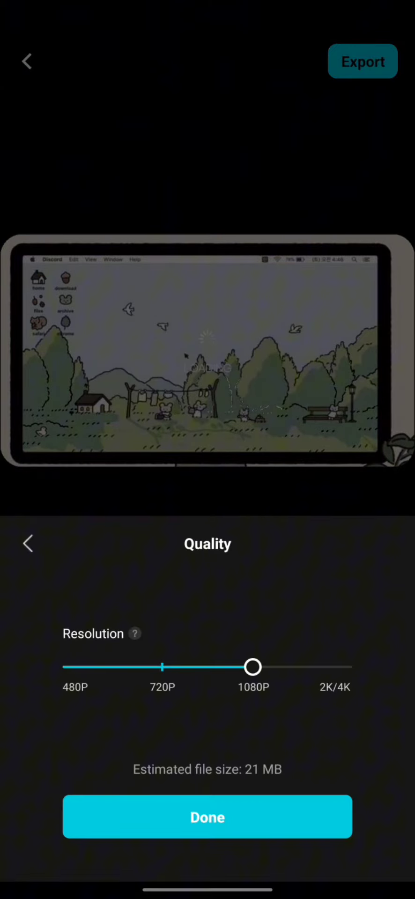
drag(253, 667, 305, 666)
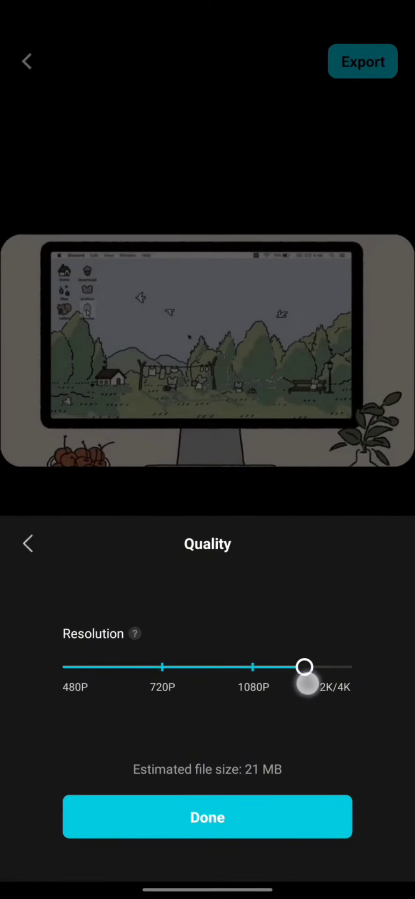
drag(304, 666, 344, 667)
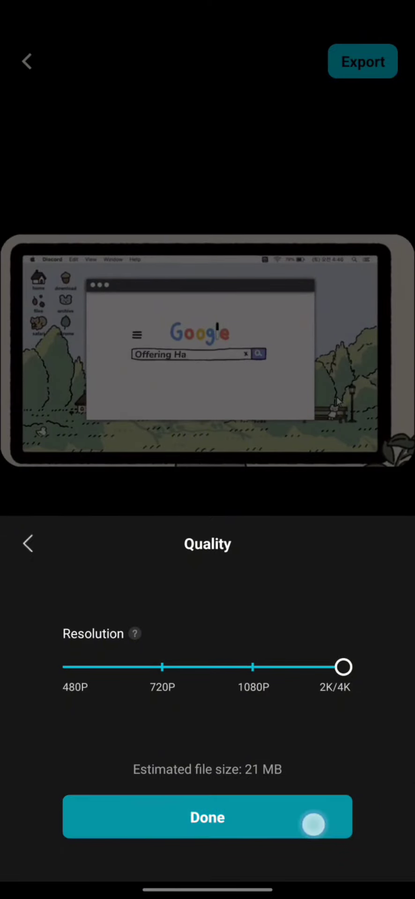
click(207, 817)
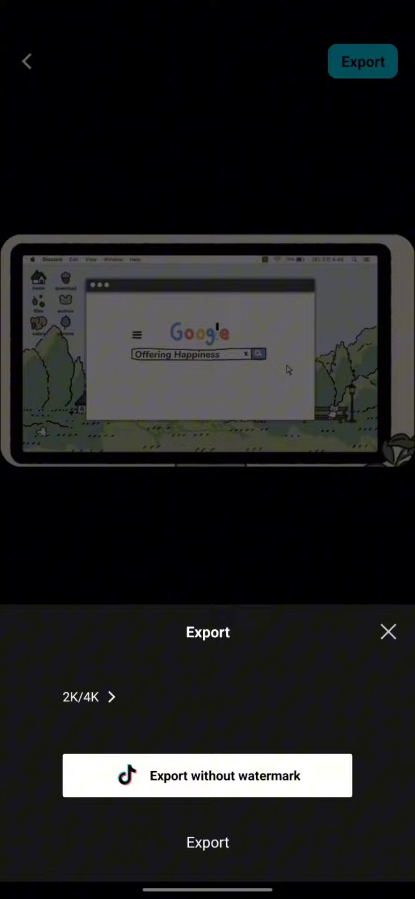
- Export the 2K/4K video to the device, then return to the projects list
click(208, 842)
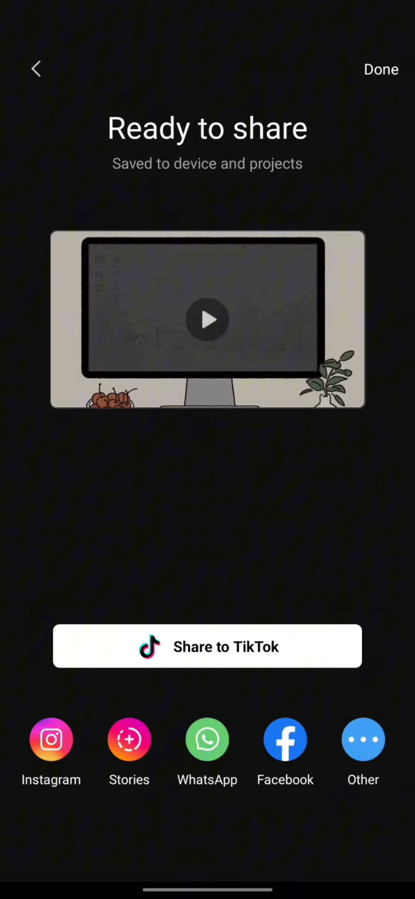
click(381, 69)
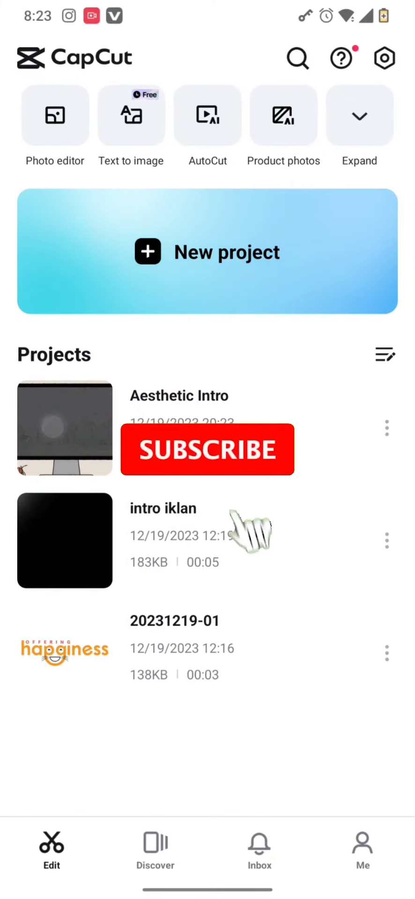